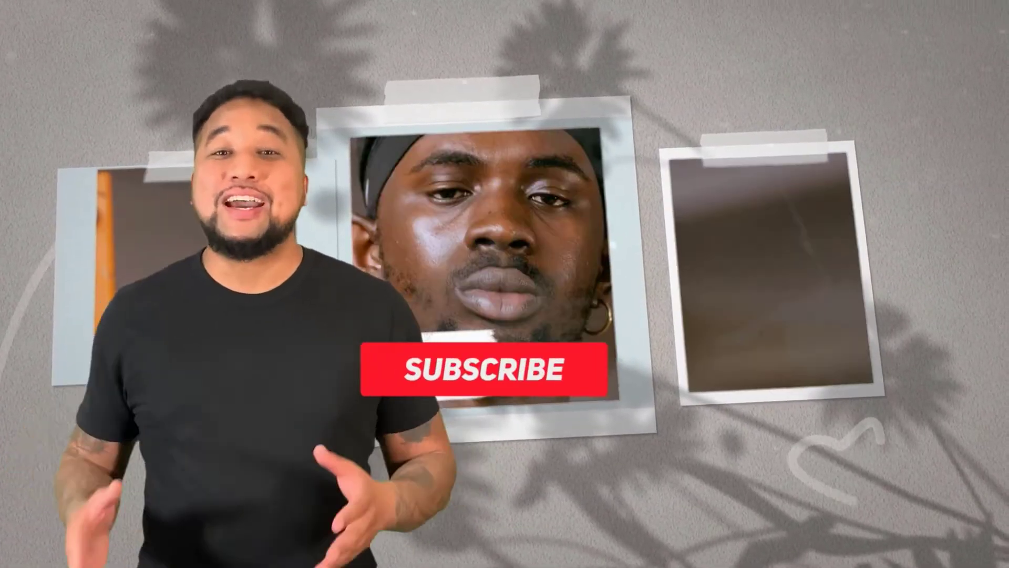
- Bring up the AdSense Home page showing the 'You have ad crawler errors' banner
left_click(479, 375)
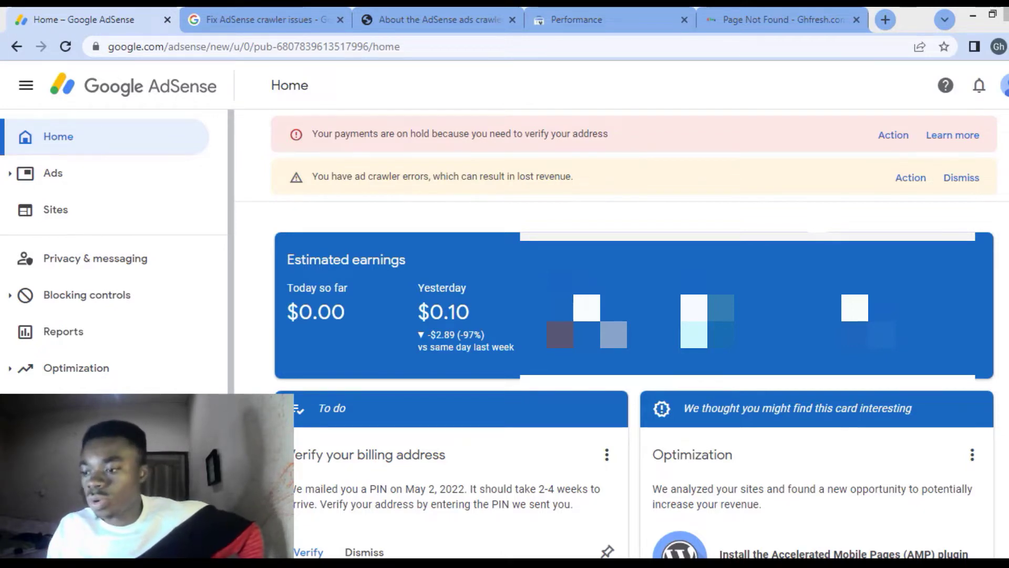
- Filter Policy center to the Crawler: Page not found issue for the ghfresh.com education page
left_click(909, 178)
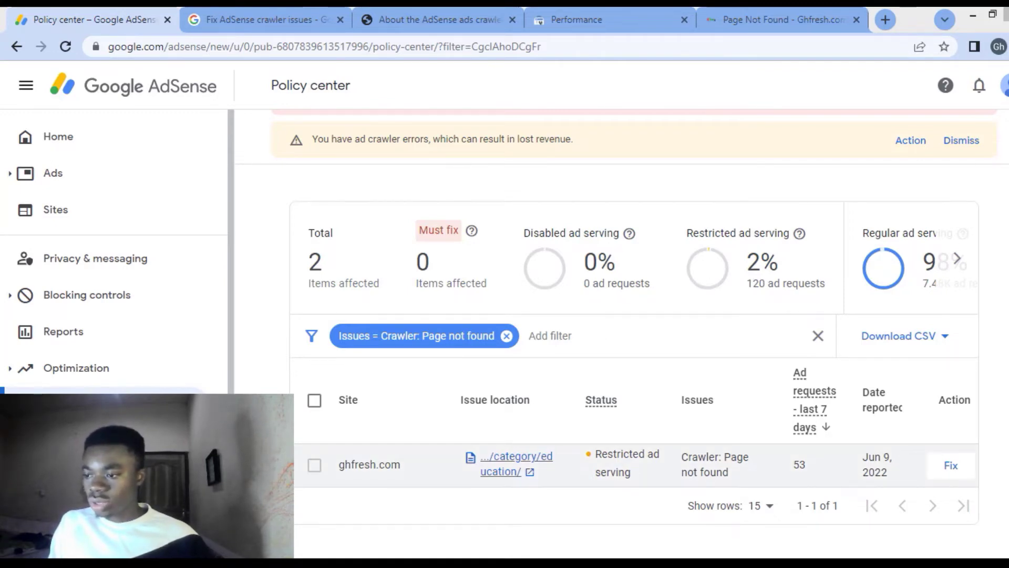
- Open the ghfresh.com row's issue details and select the URL ghfresh.com/category/education/
left_click(951, 466)
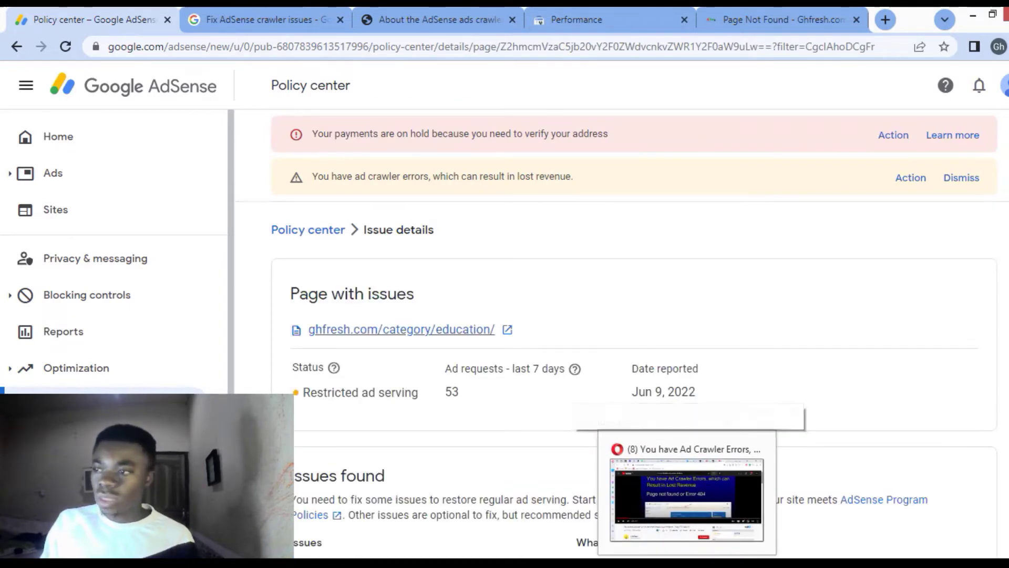
scroll("down", 3)
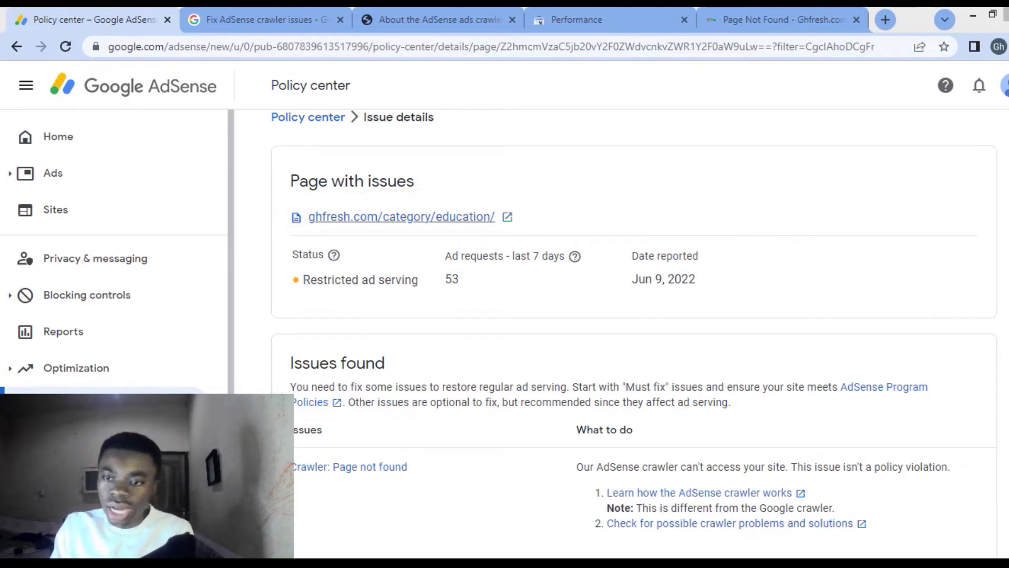
double_click(400, 217)
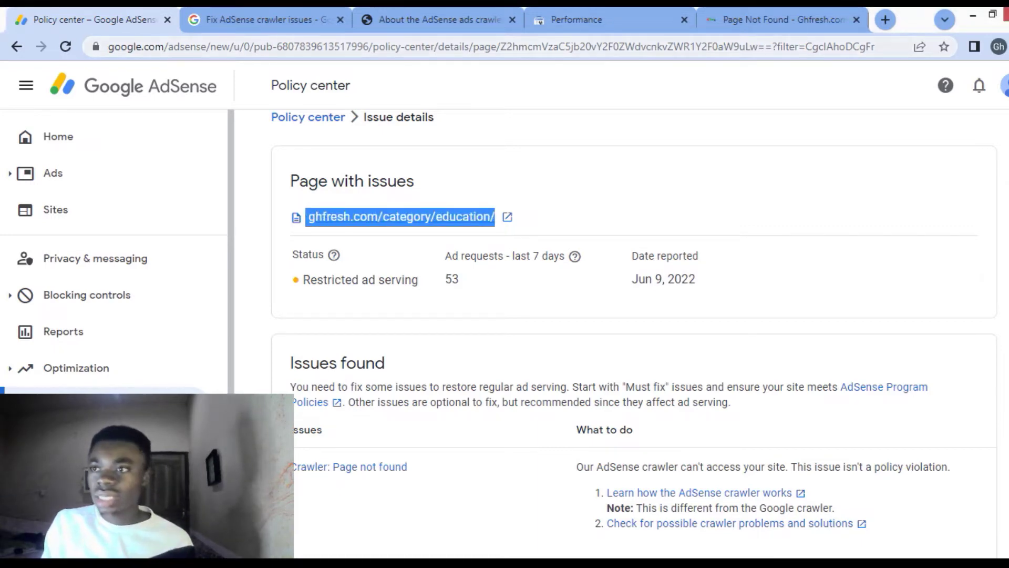
- Go to the Removals list in Search Console for the ghfresh.com property
left_click(783, 20)
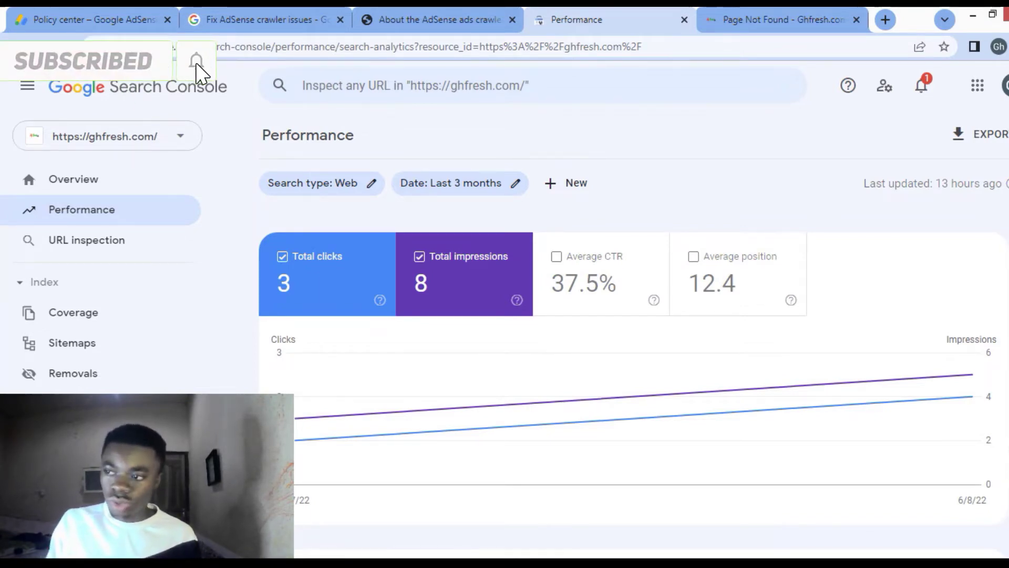
scroll("down", 3)
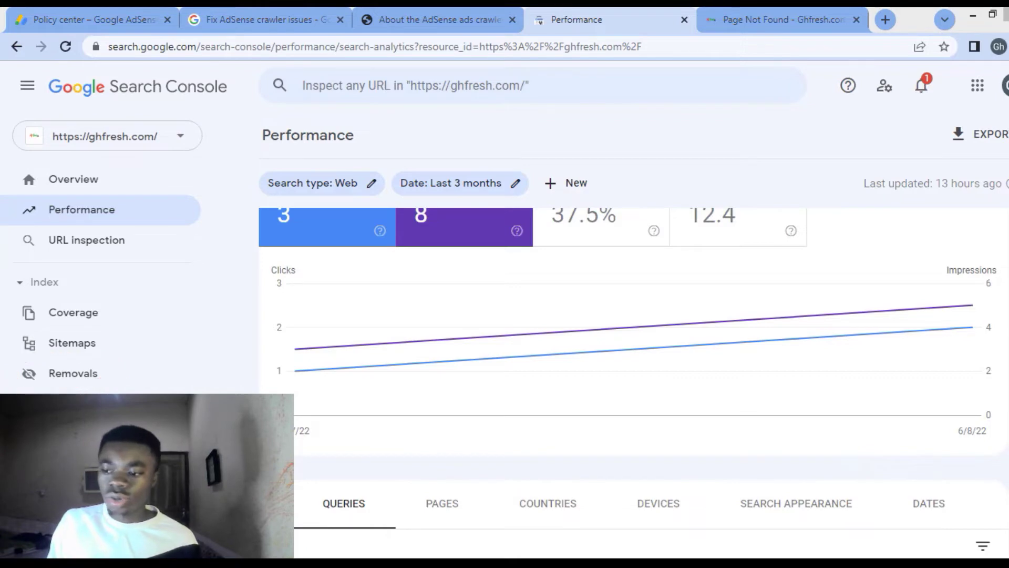
left_click(73, 373)
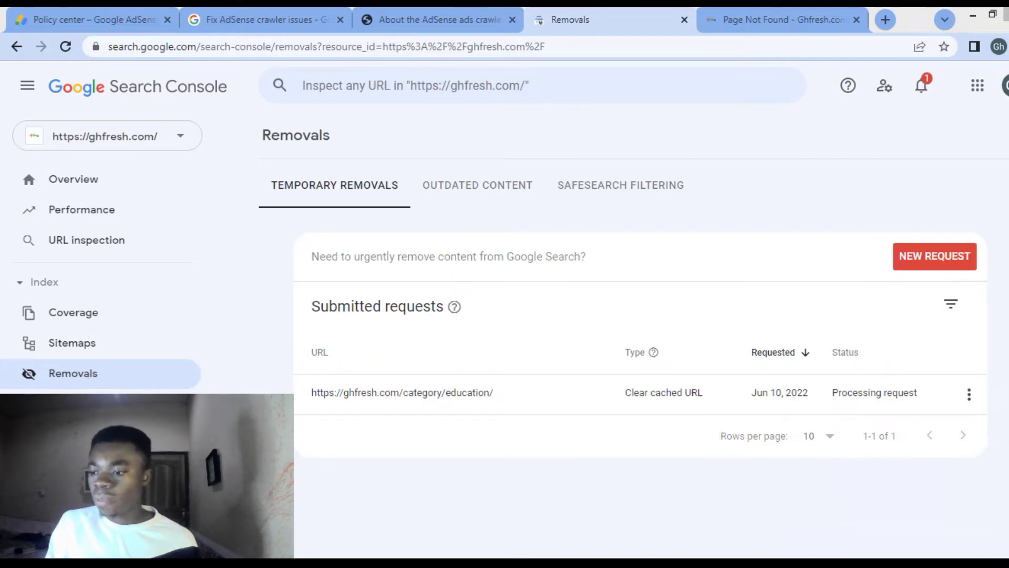
left_click(935, 256)
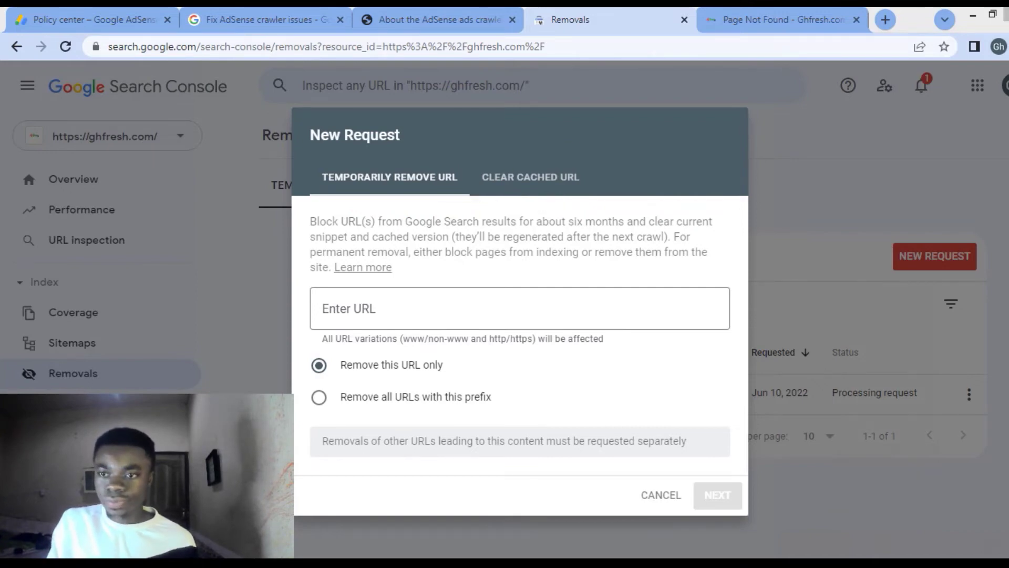
left_click(529, 177)
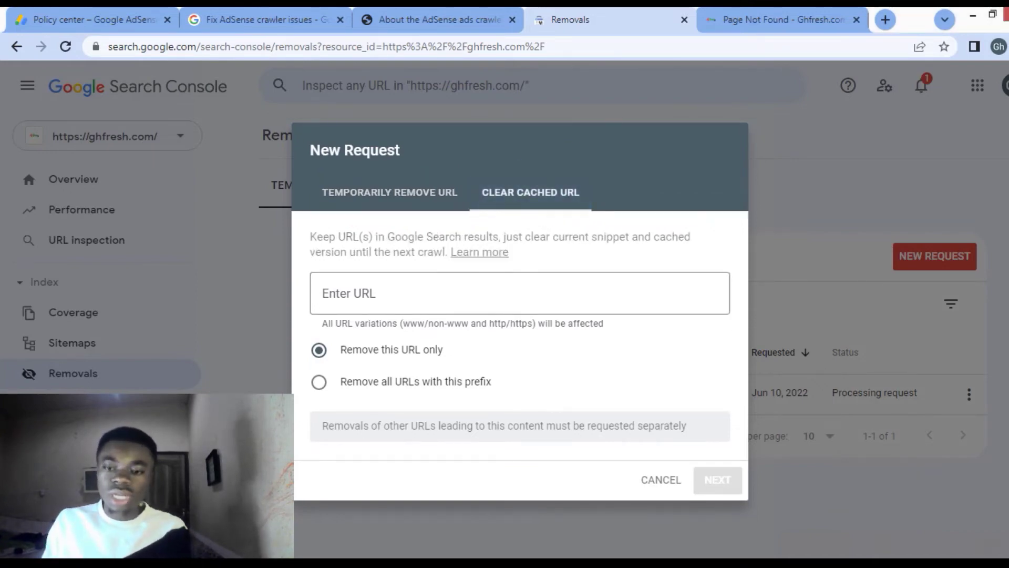
type("https://ghfresh.com/category/education/")
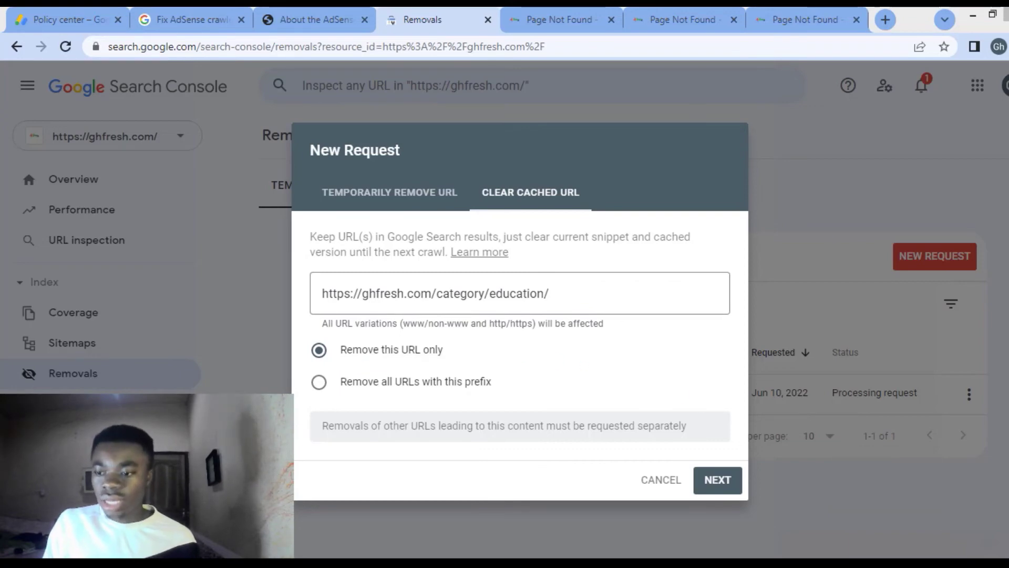
- Submit the clear-cached-URL request and return to the AdSense issue details tab
left_click(718, 480)
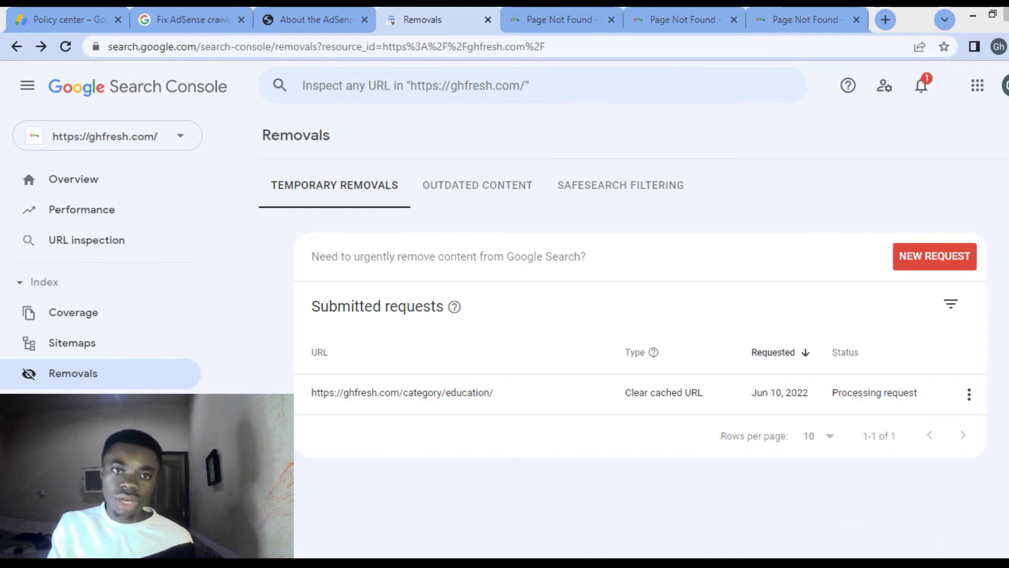
left_click(68, 20)
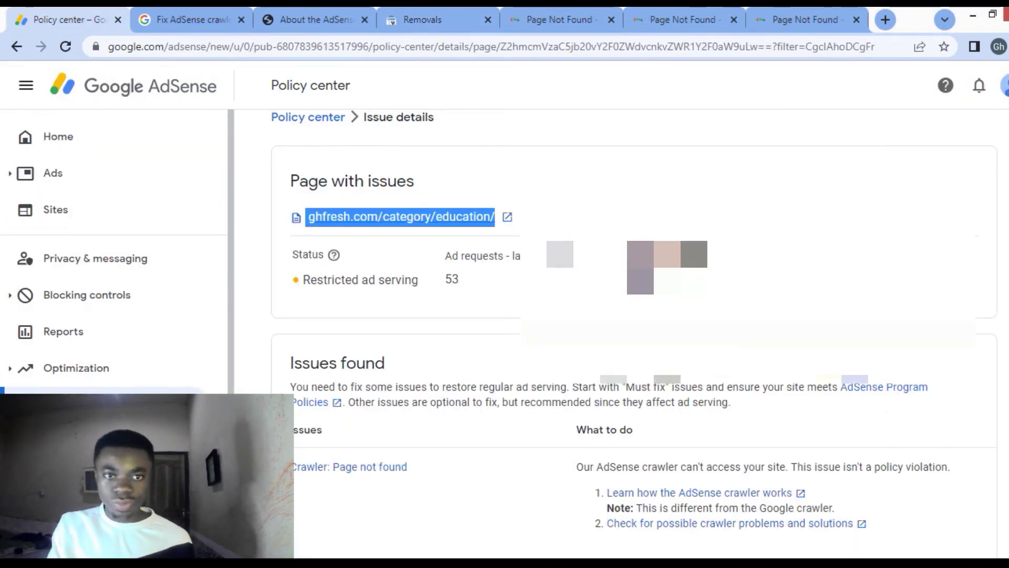